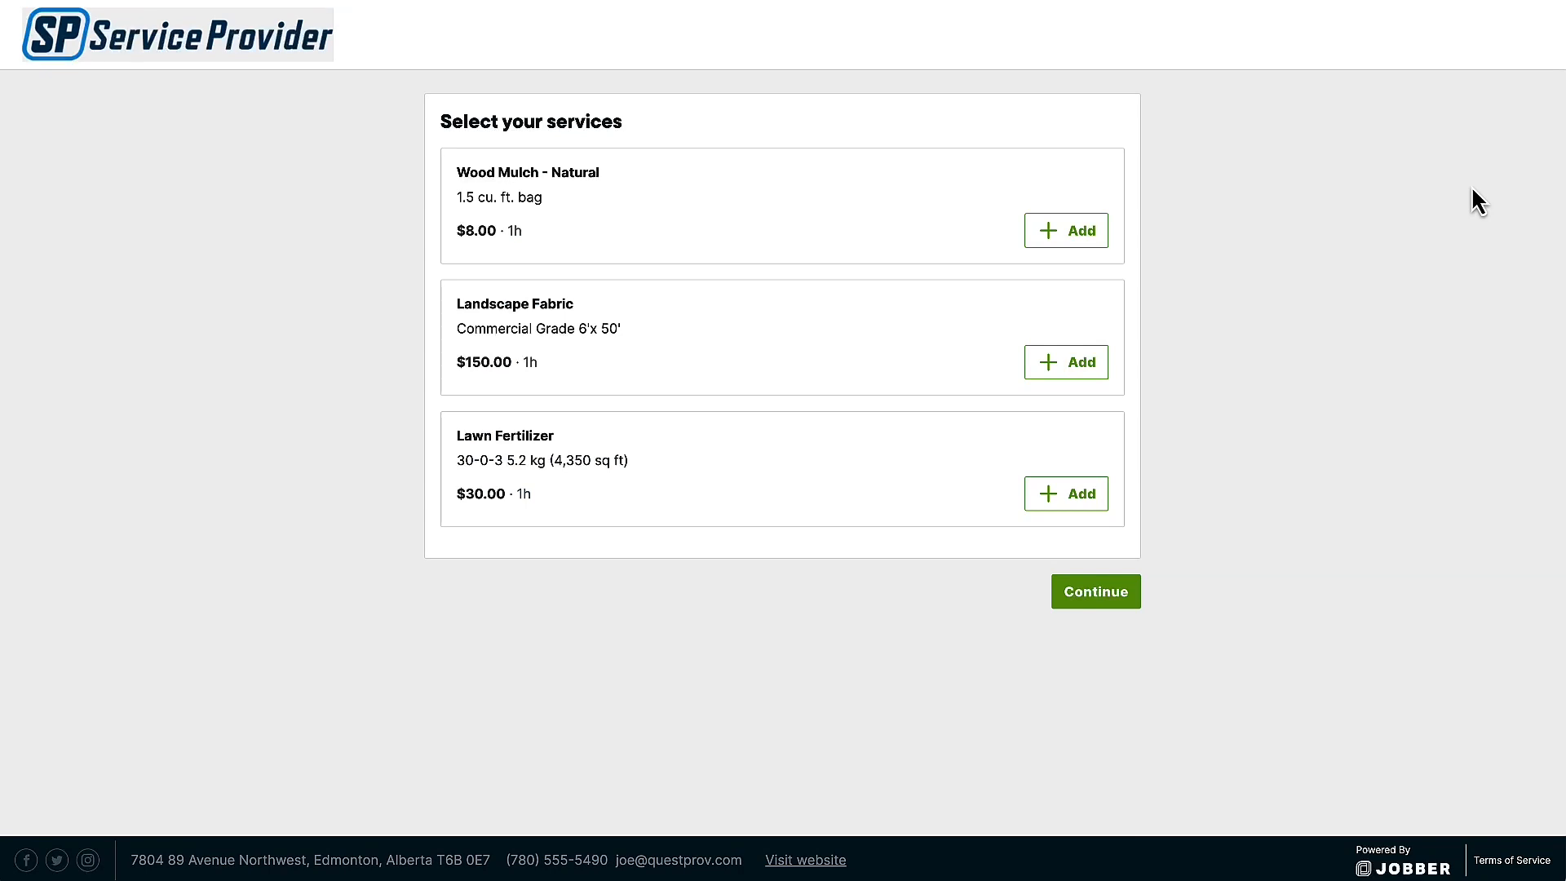
Step: Add Wood Mulch - Natural to the booking and continue through contact info to date selection
{"action": "left_click", "coordinate": [1065, 230]}
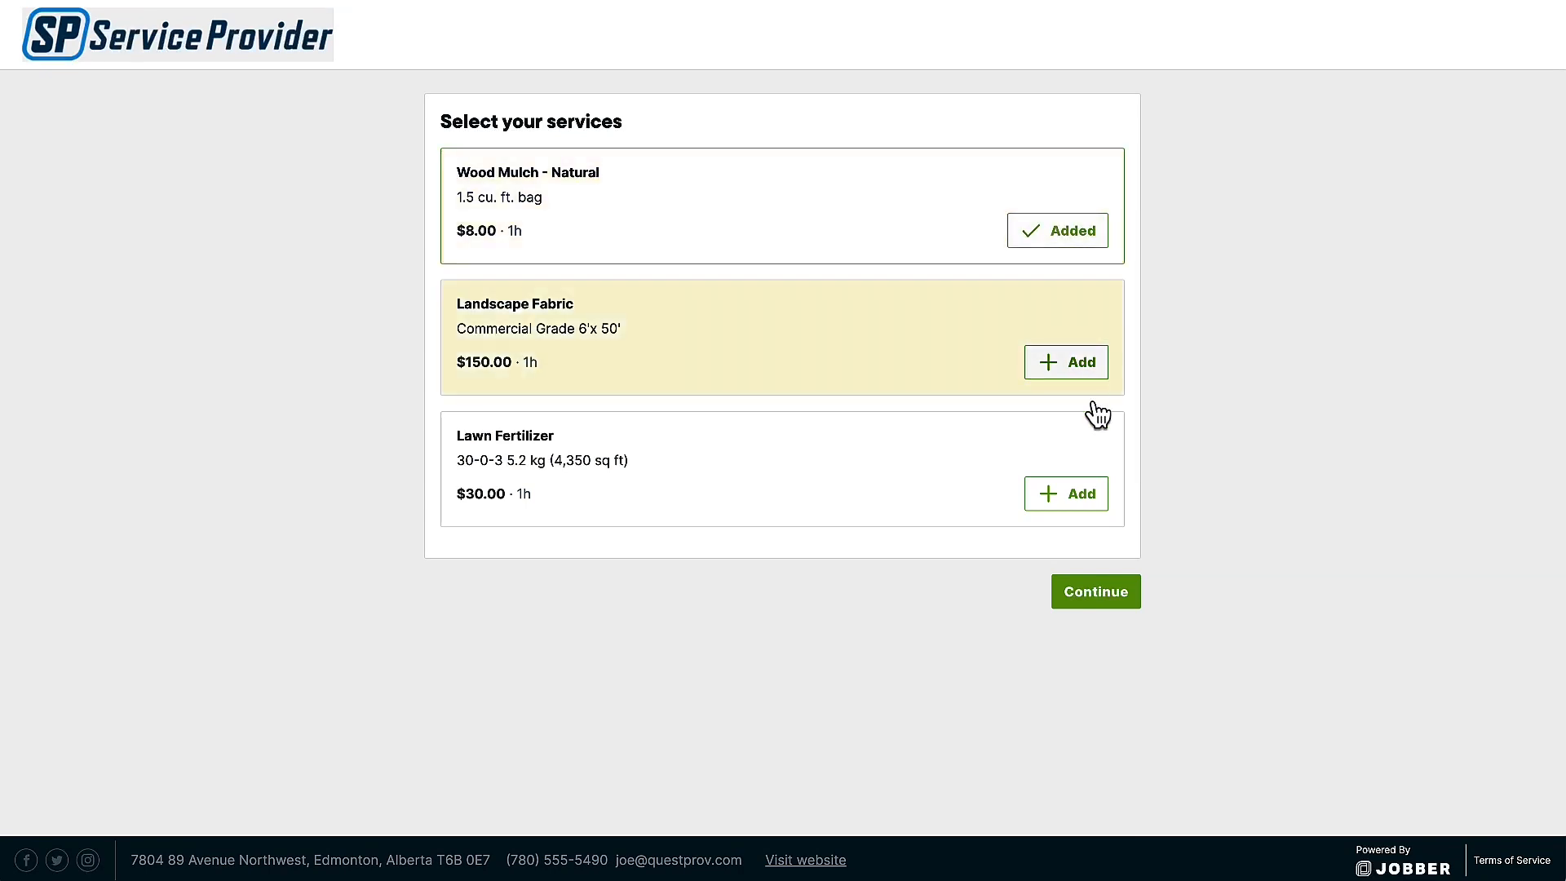
{"action": "left_click", "coordinate": [1095, 590]}
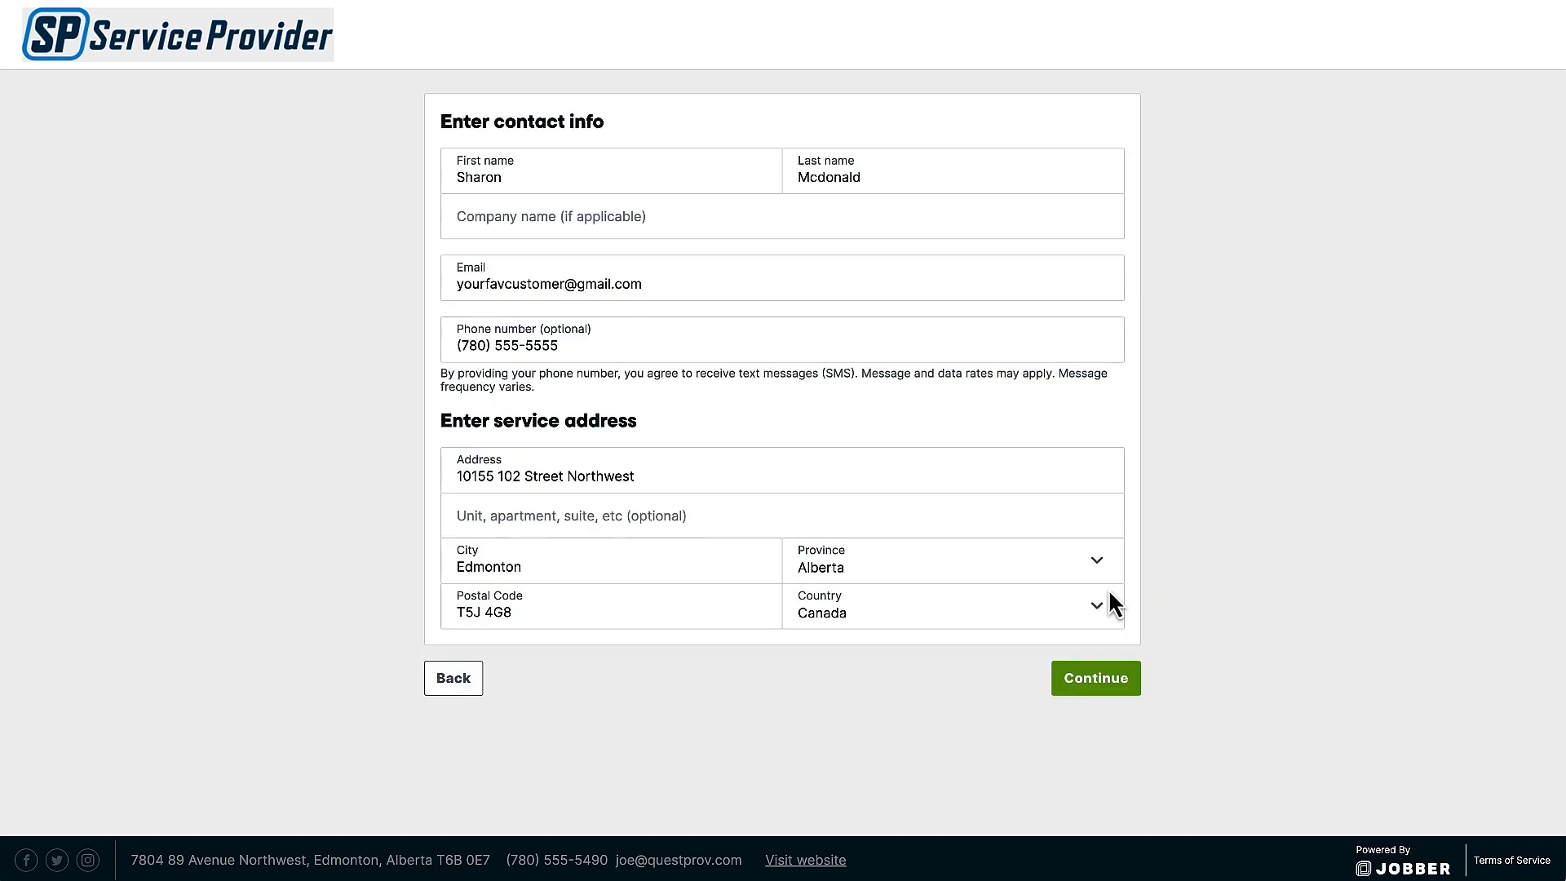
{"action": "left_click", "coordinate": [1094, 677]}
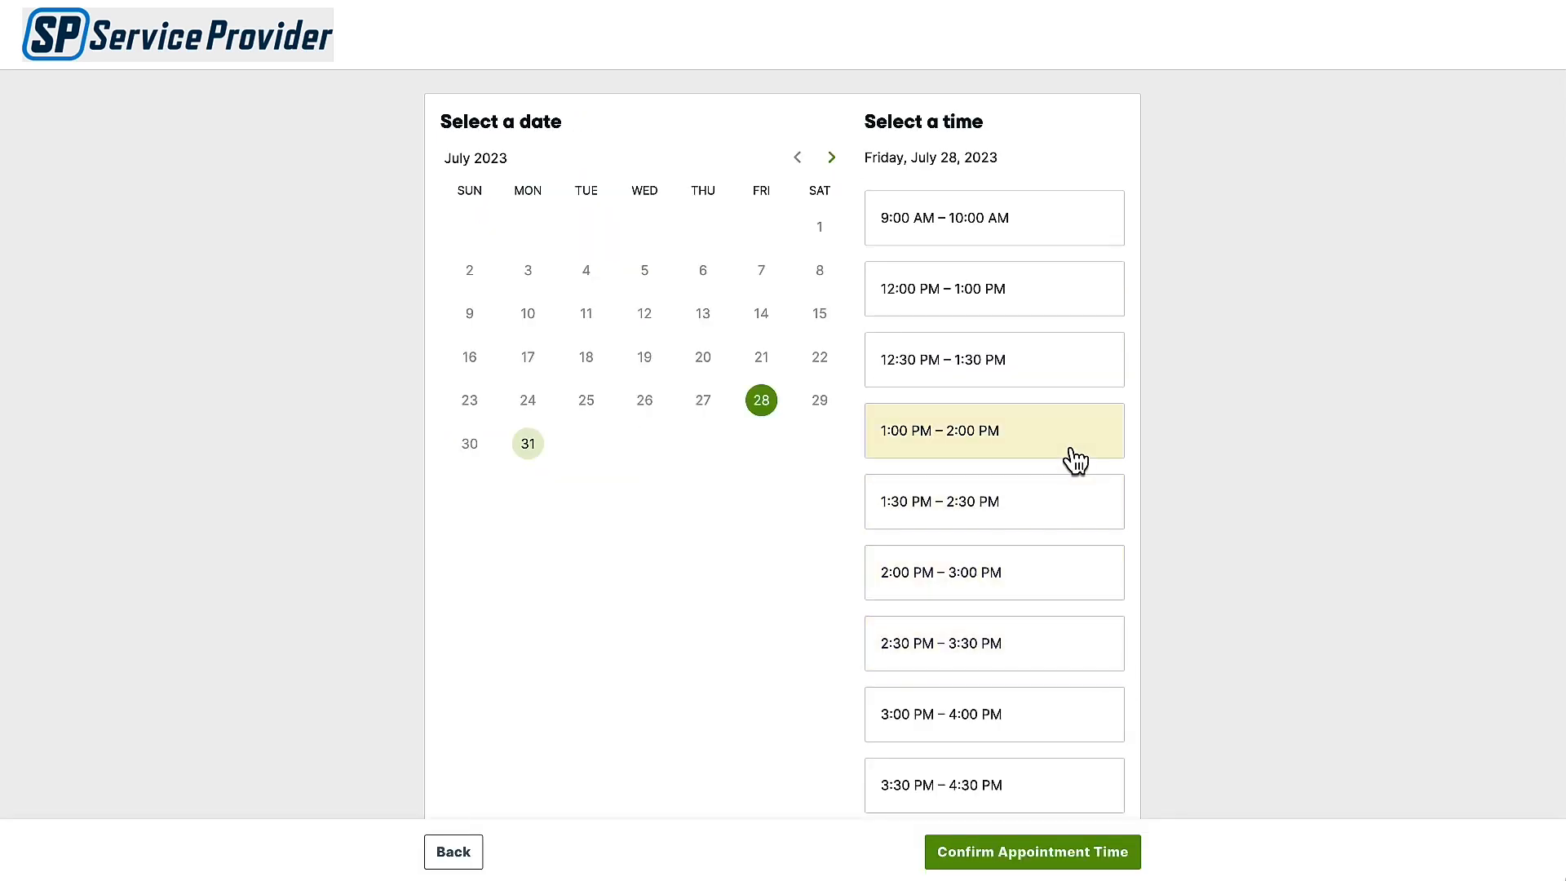
Step: Confirm the Jul 28 1:00–2:00 PM appointment time and confirm the booking
{"action": "left_click", "coordinate": [1031, 851]}
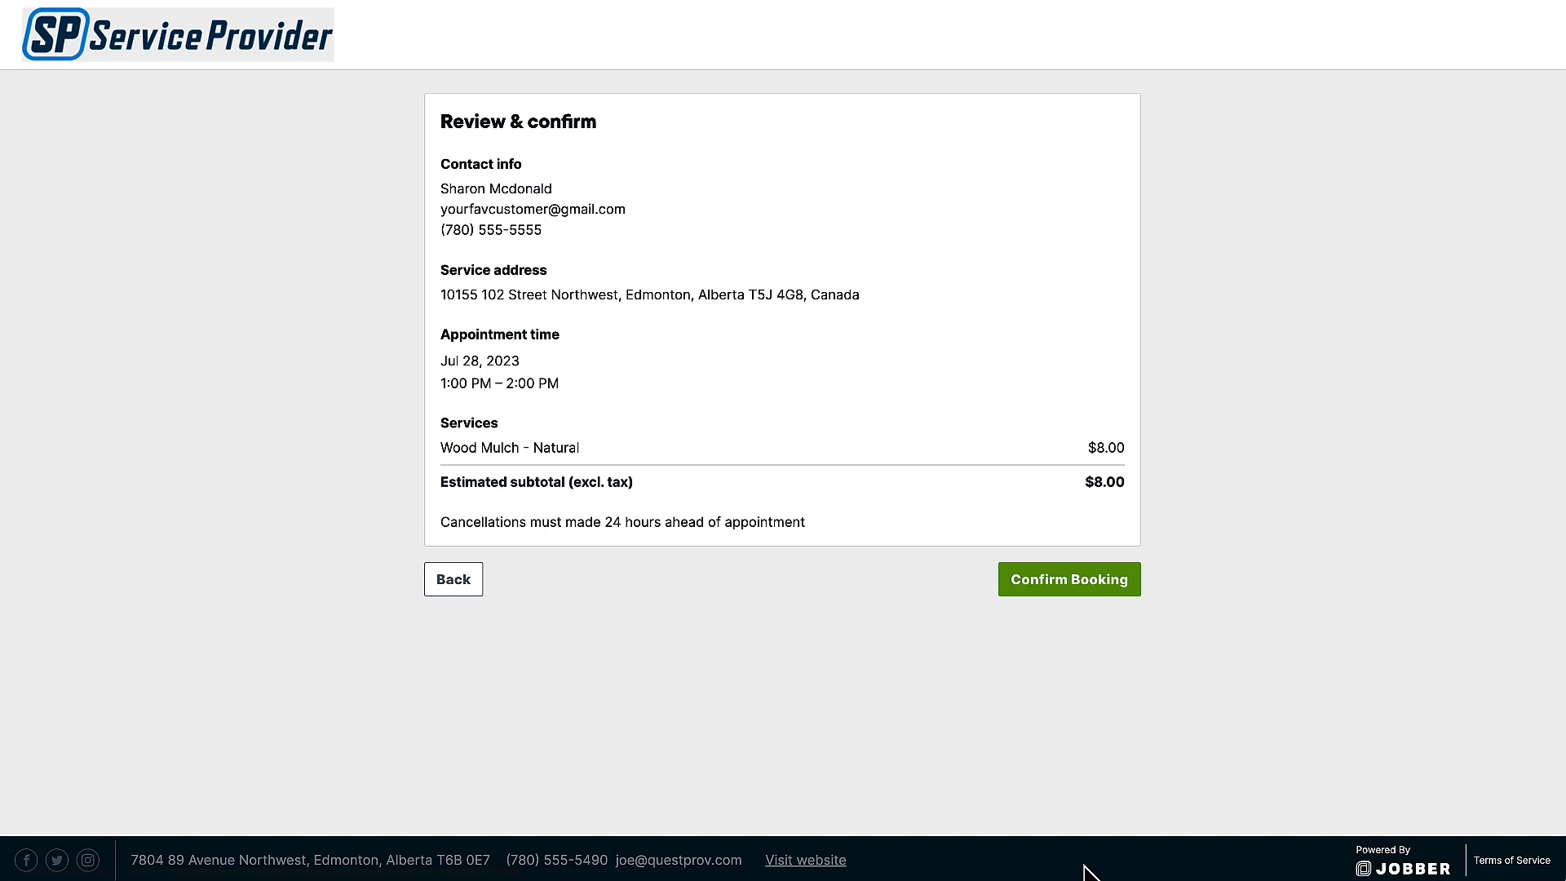
{"action": "left_click", "coordinate": [1067, 580]}
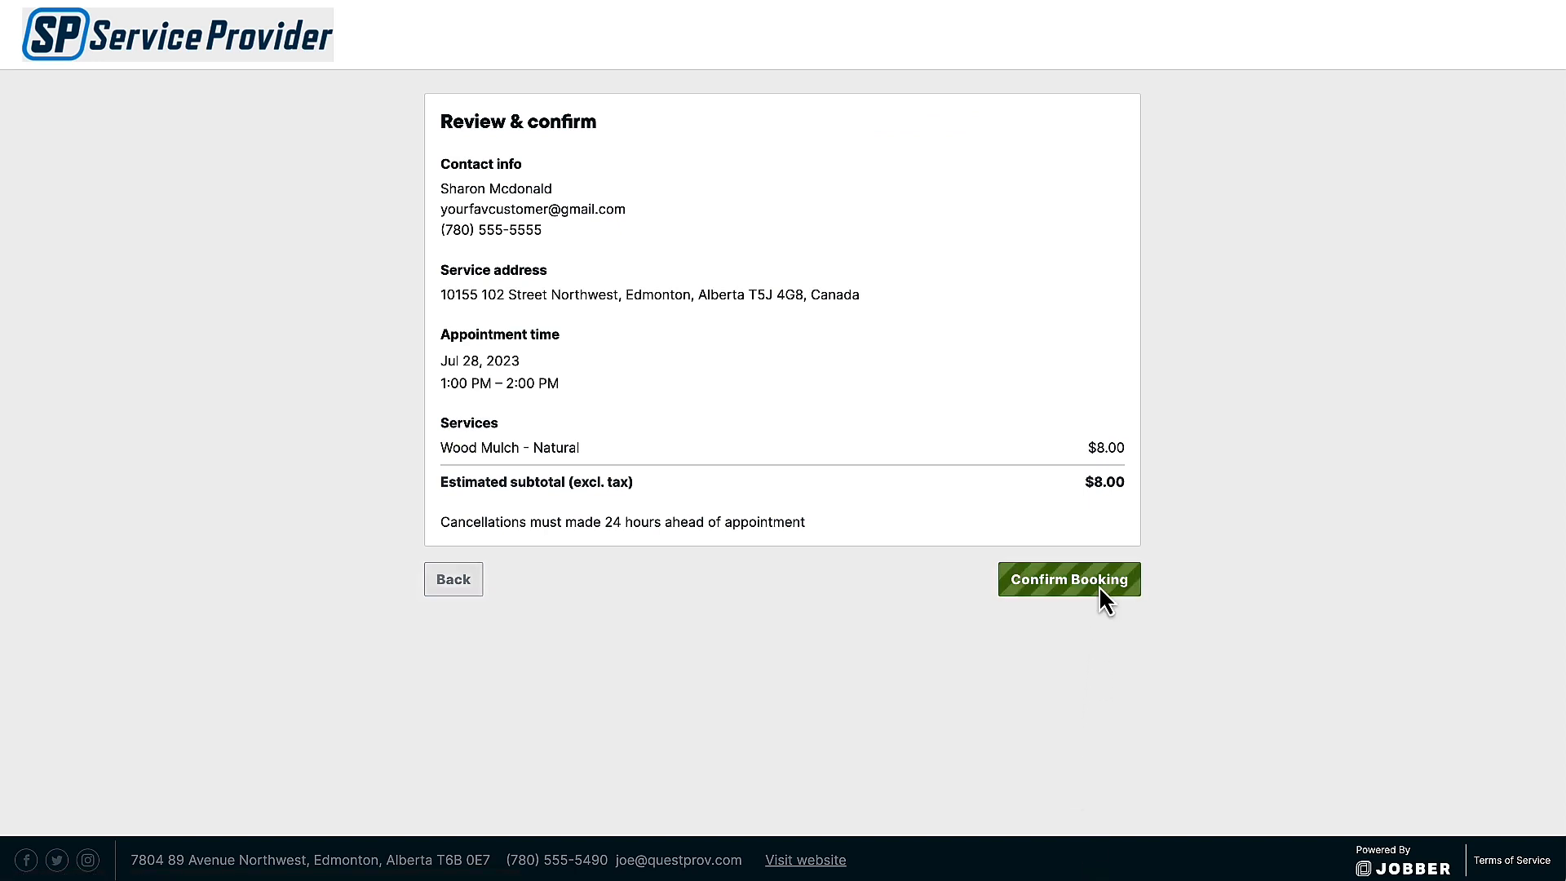
{"action": "left_click", "coordinate": [1067, 579]}
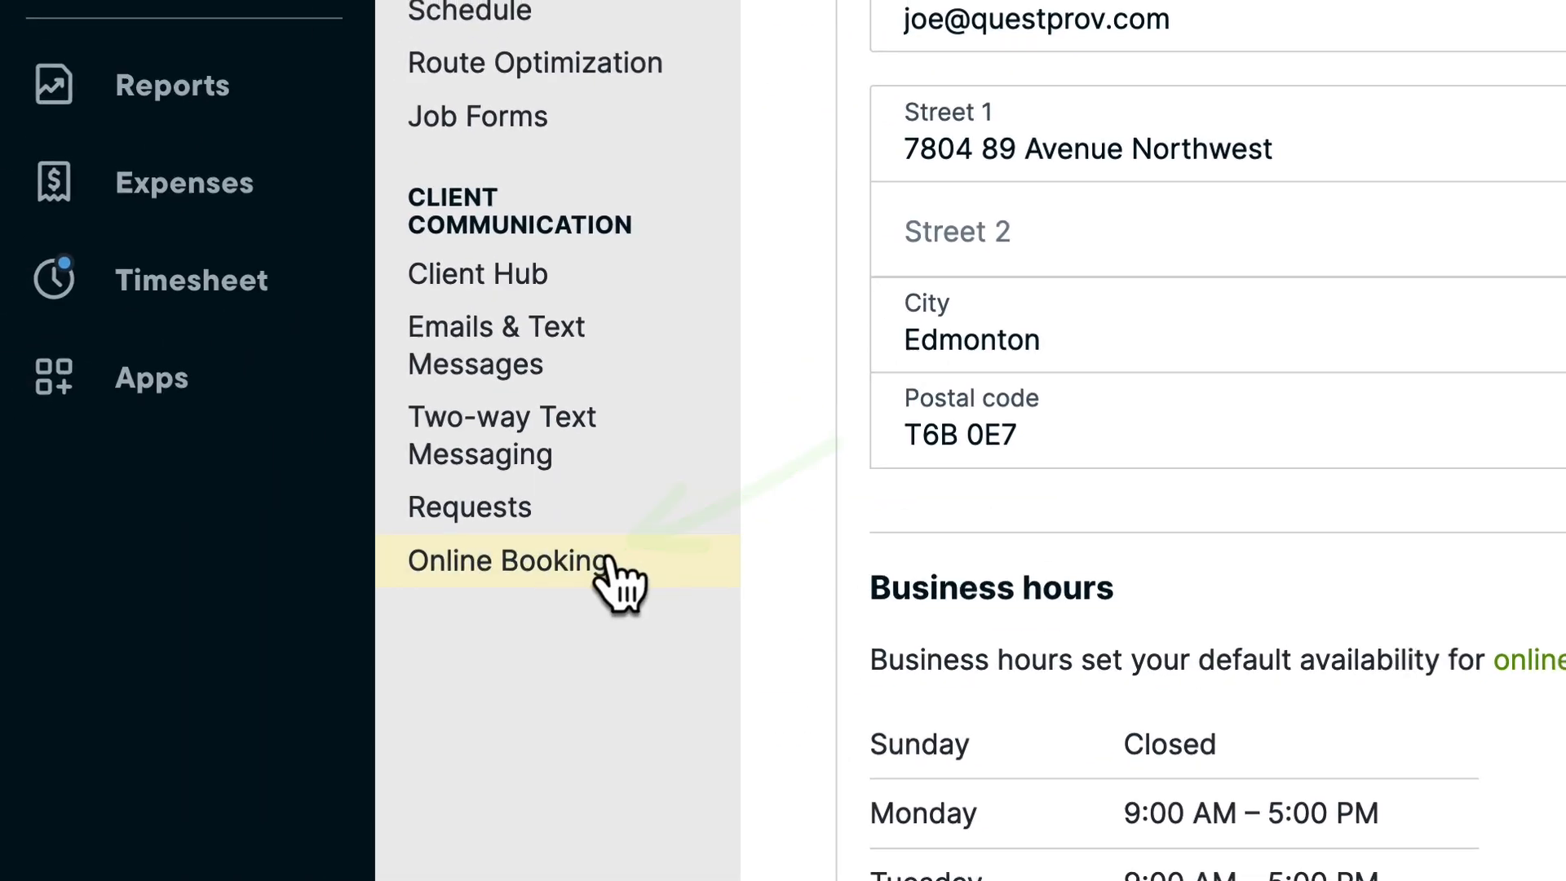
Step: Go to the Online Booking settings under Client Communication
{"action": "left_click", "coordinate": [509, 560]}
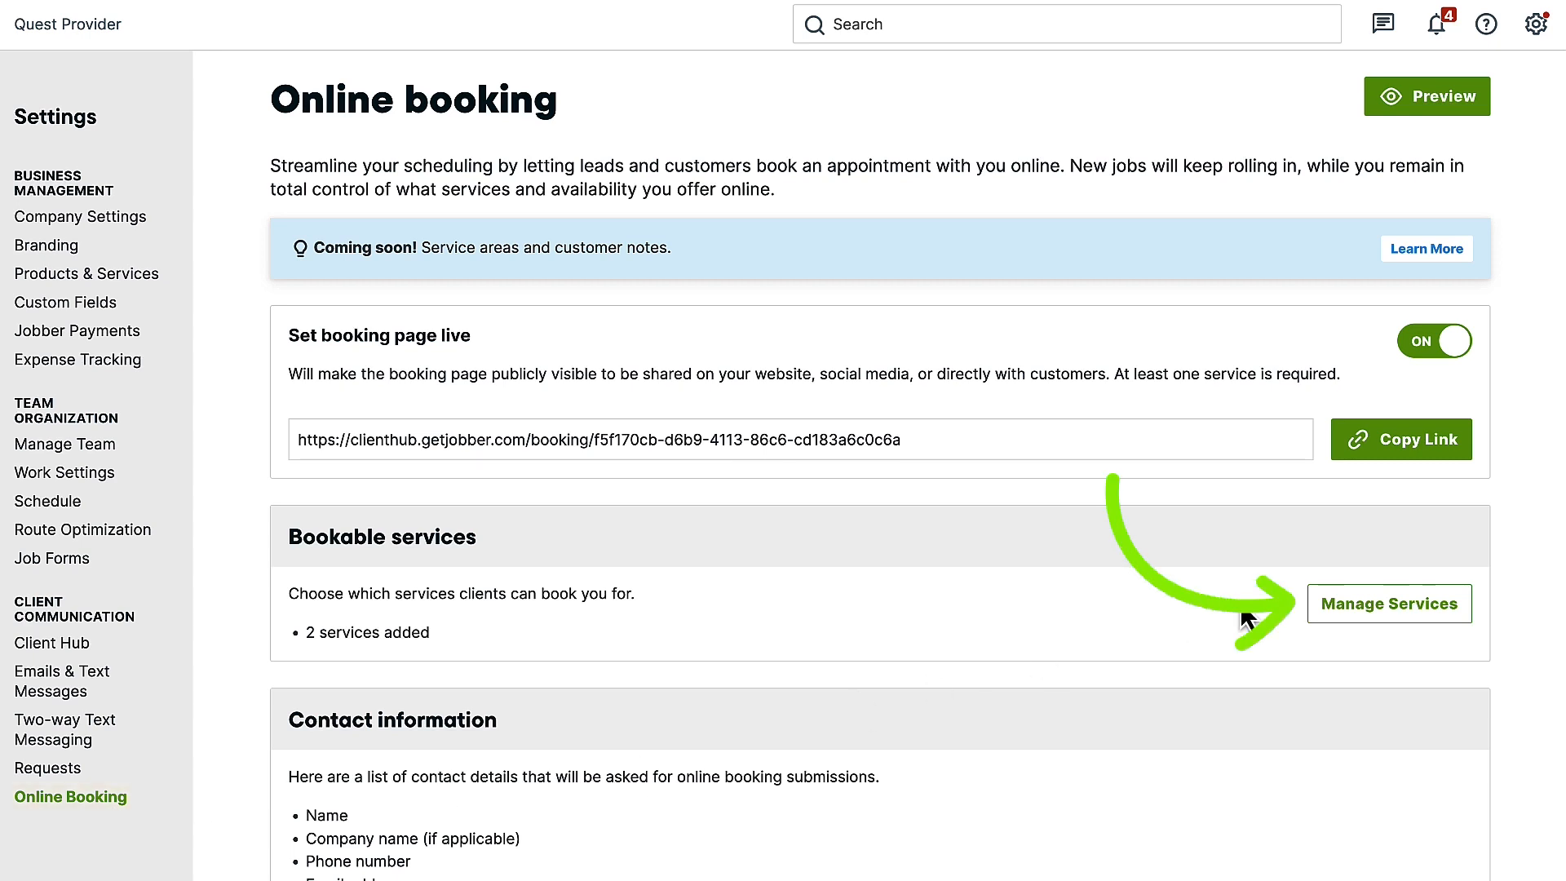
Step: In Manage Services, add Wood Mulch - Natural as a bookable service and return to online booking settings
{"action": "left_click", "coordinate": [1387, 604]}
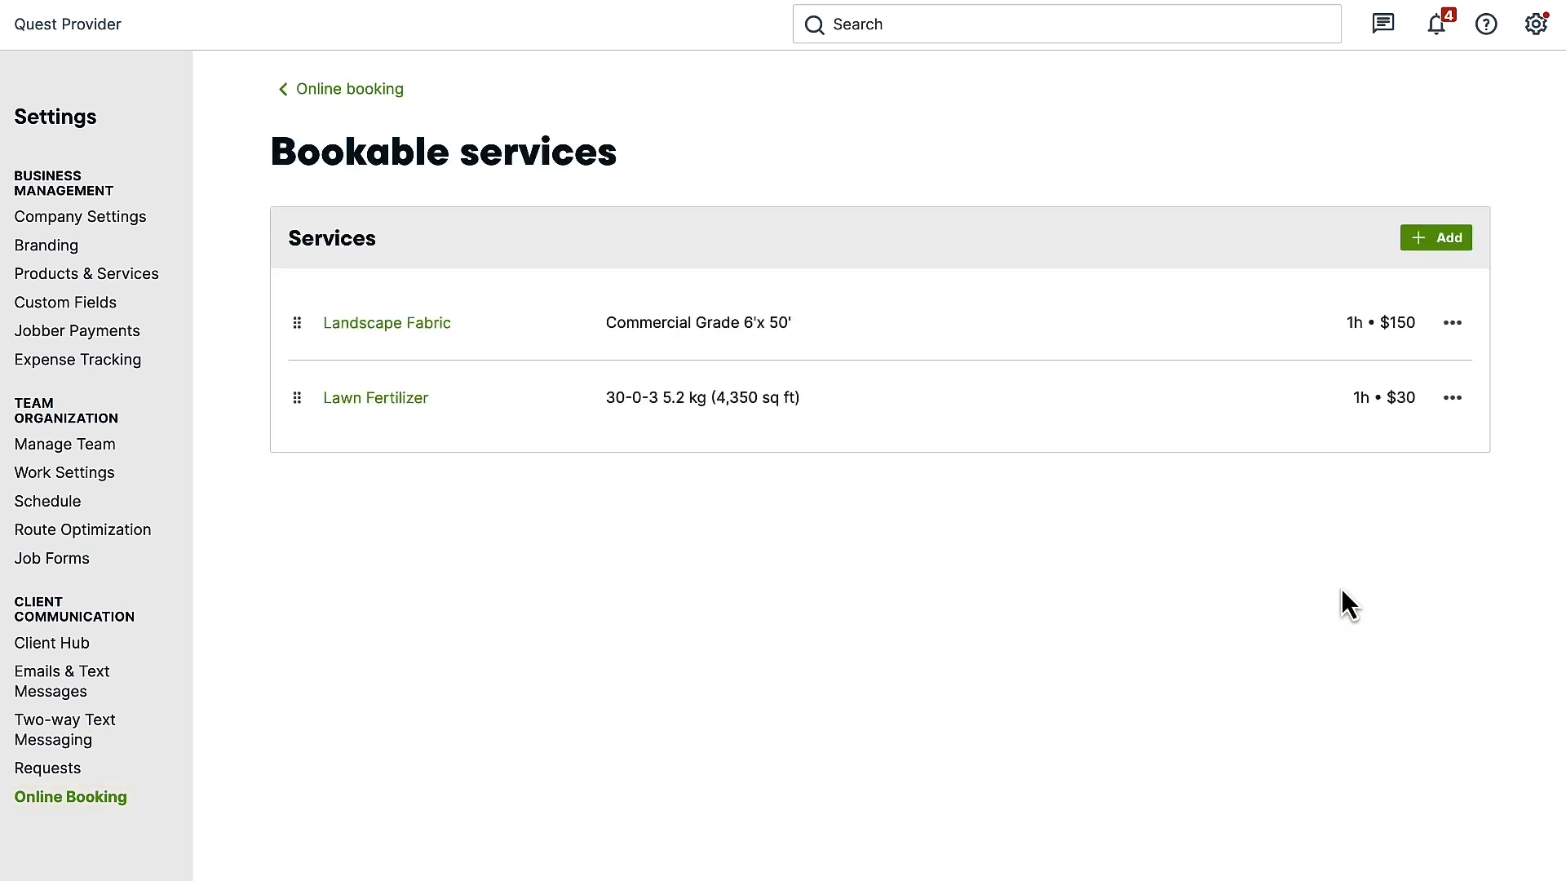
{"action": "left_click", "coordinate": [1436, 238]}
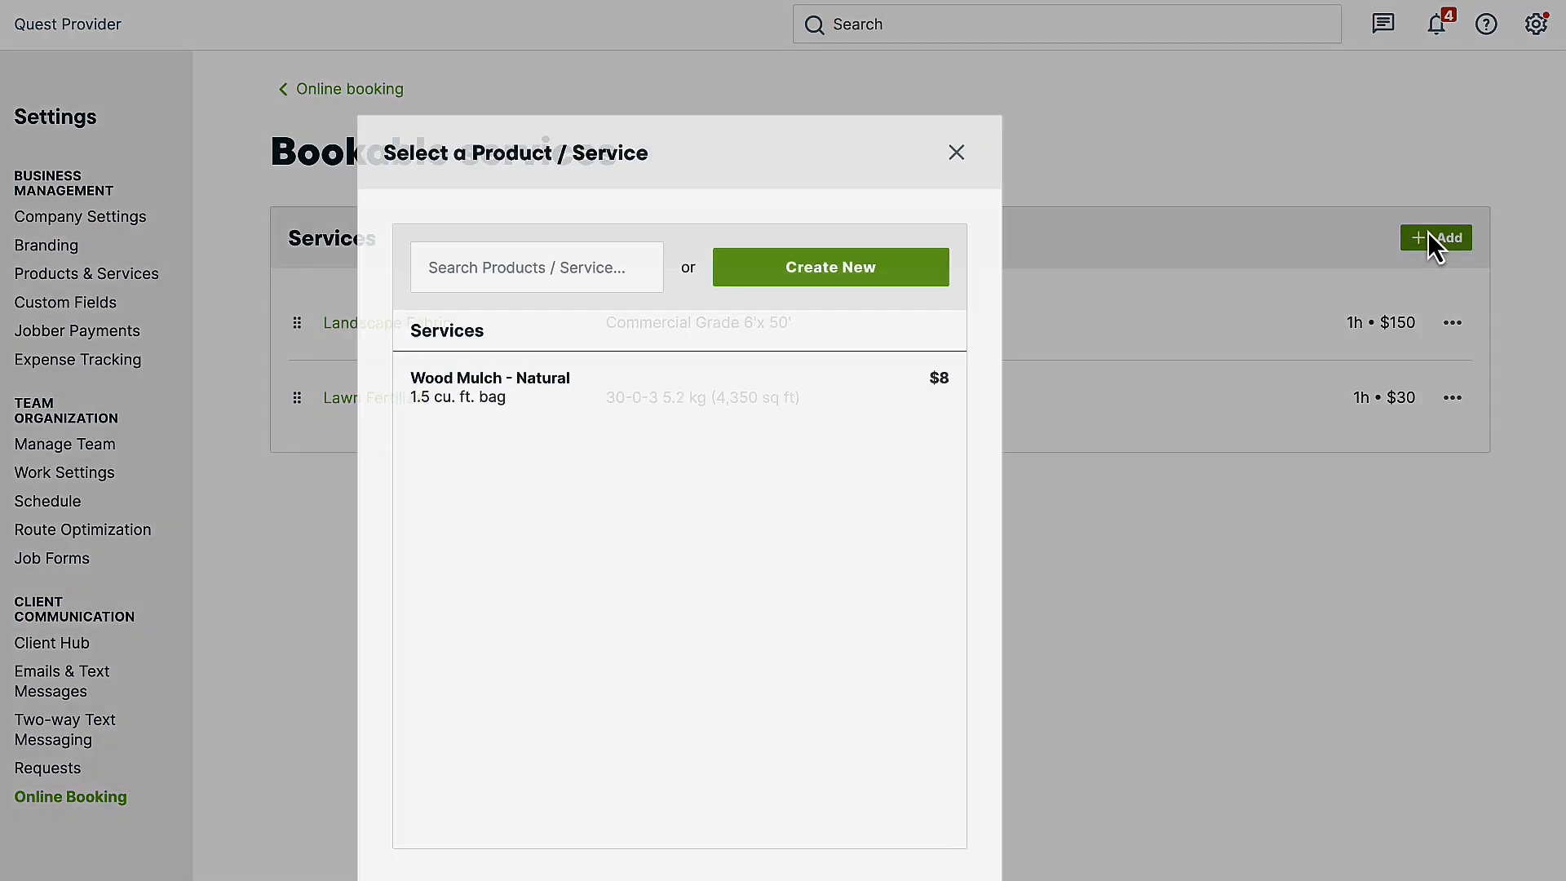
{"action": "left_click", "coordinate": [490, 388]}
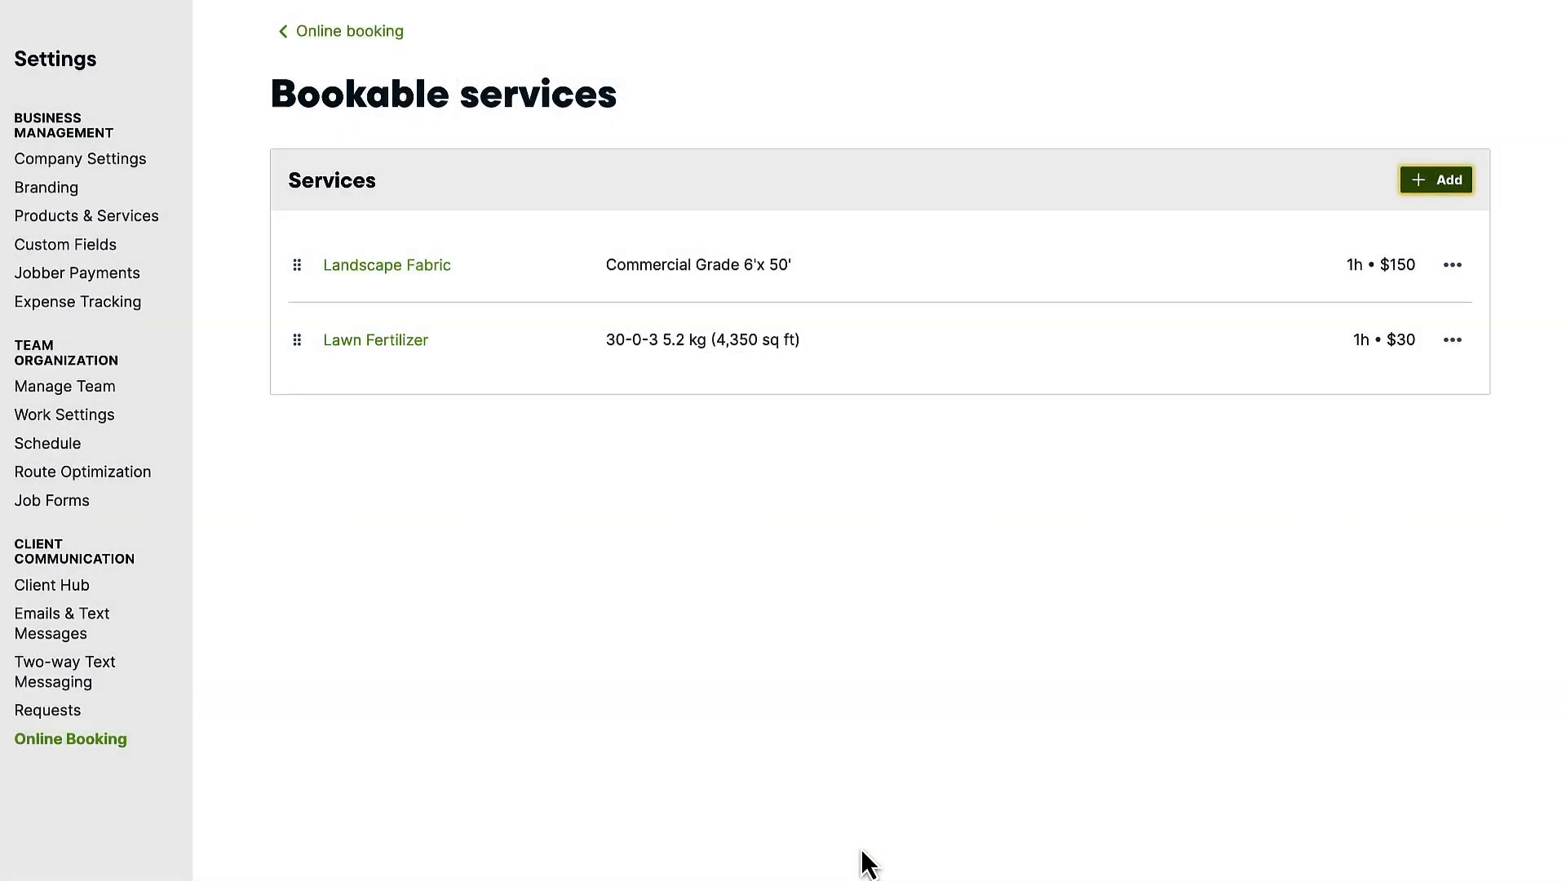
{"action": "left_click", "coordinate": [1436, 179]}
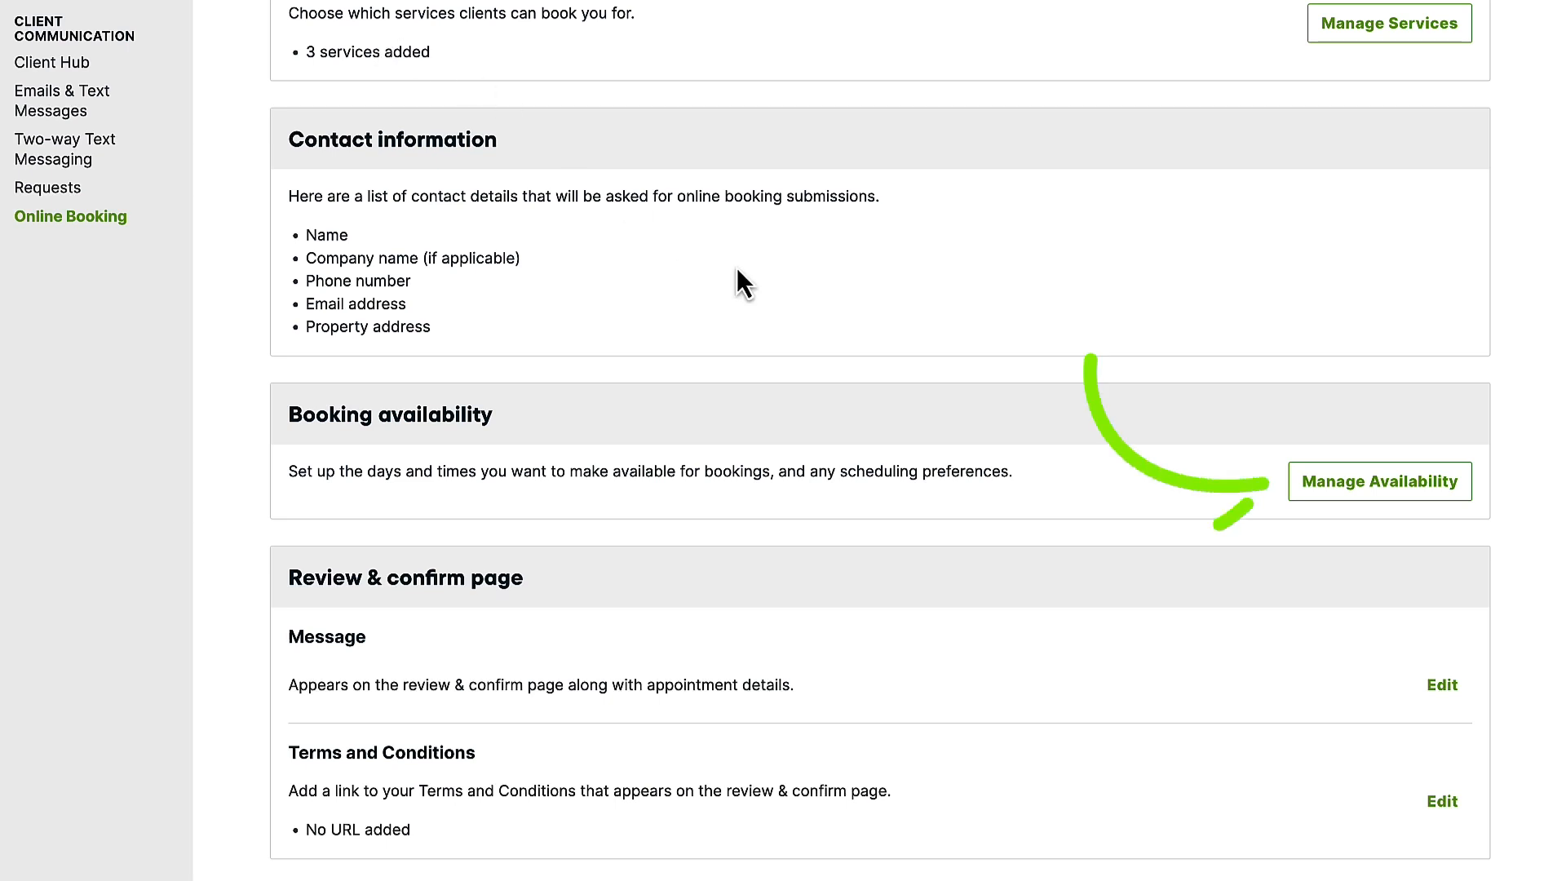
Step: In Manage Availability, add Luisa as a bookable team member and go to Manage Team
{"action": "left_click", "coordinate": [1380, 479]}
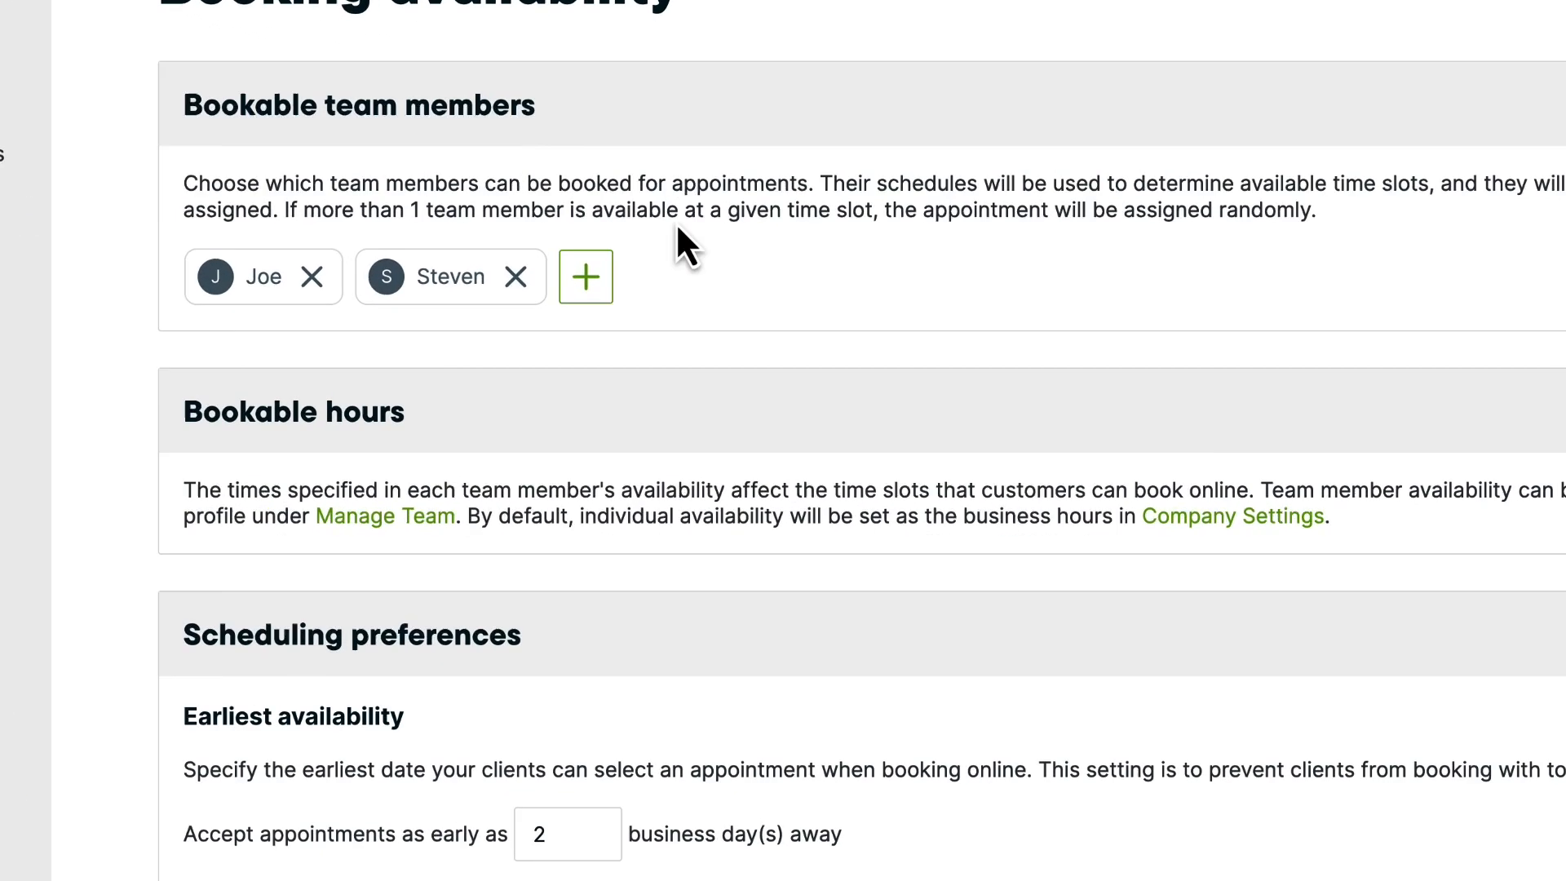
{"action": "left_click", "coordinate": [585, 277]}
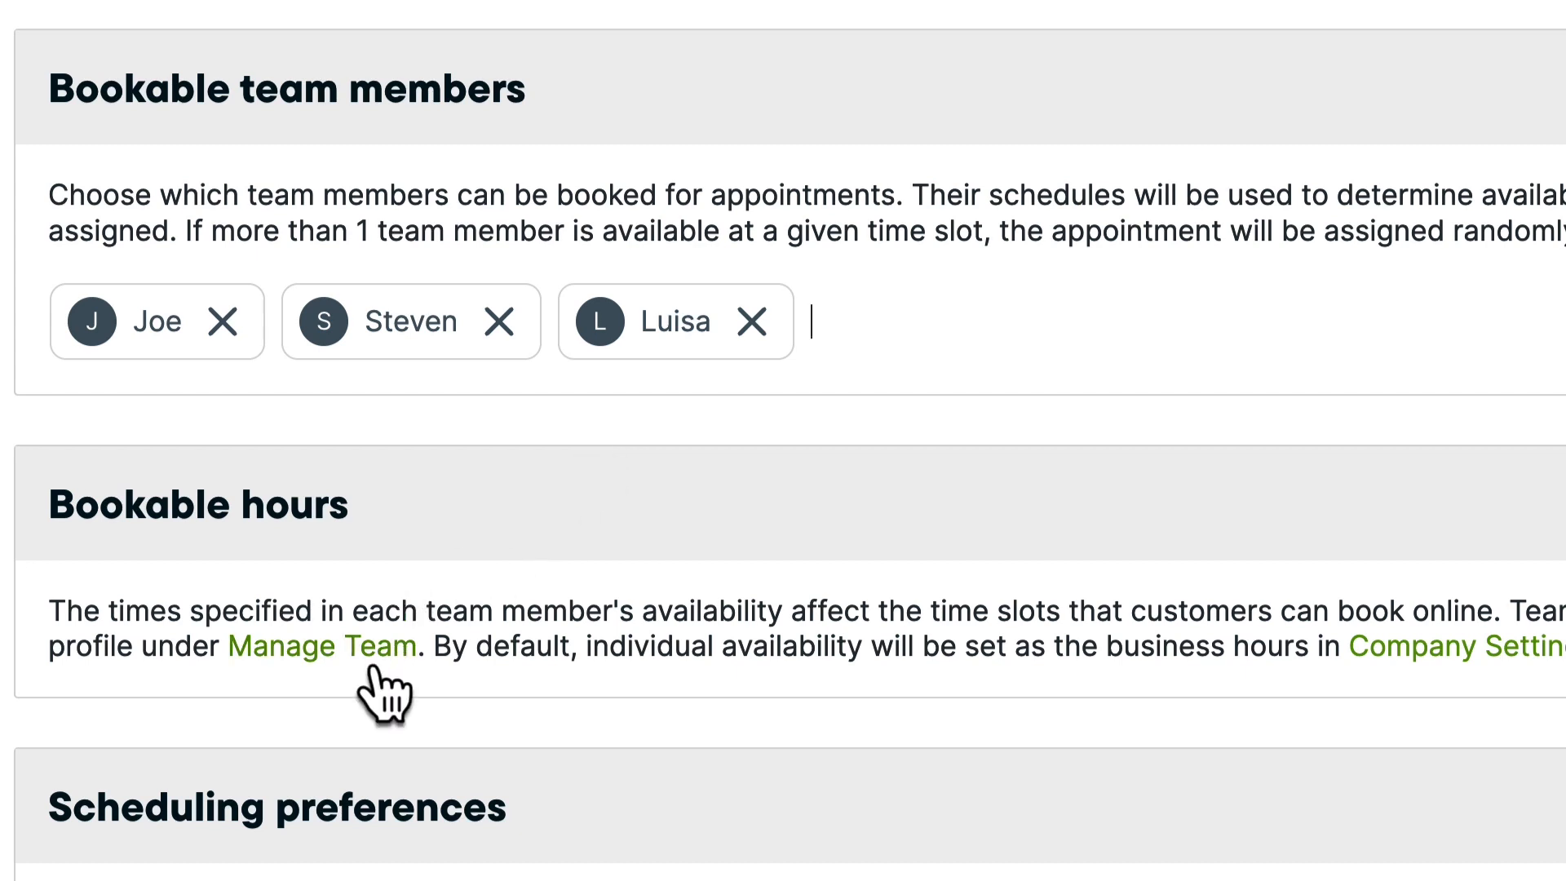
{"action": "left_click", "coordinate": [321, 646]}
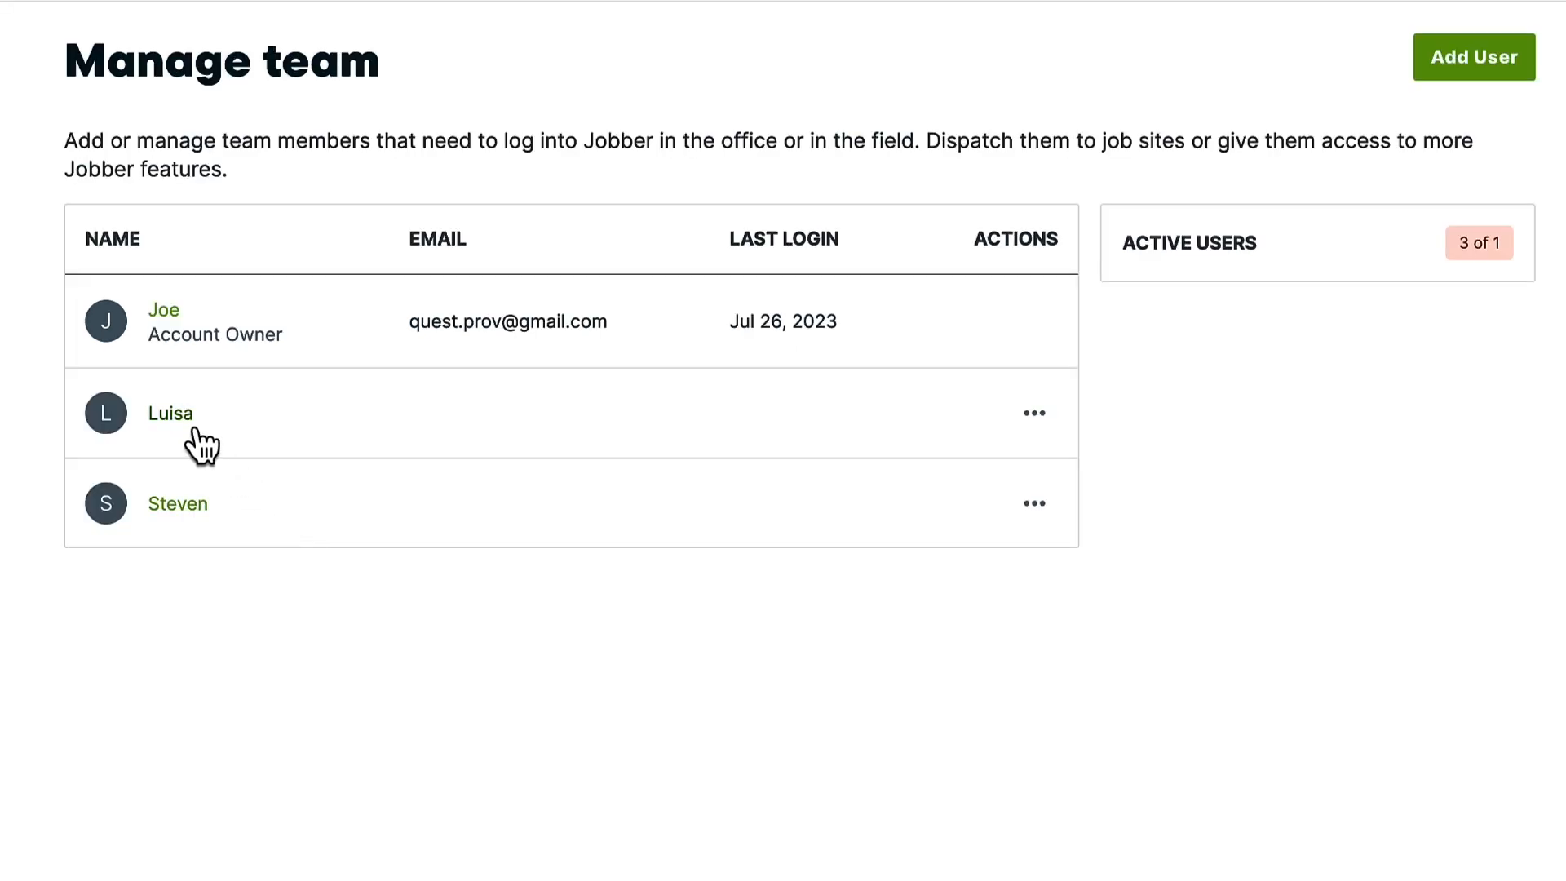
Step: Review Luisa's weekday 9:00 AM–5:00 PM online-booking availability and return to booking availability
{"action": "left_click", "coordinate": [169, 413]}
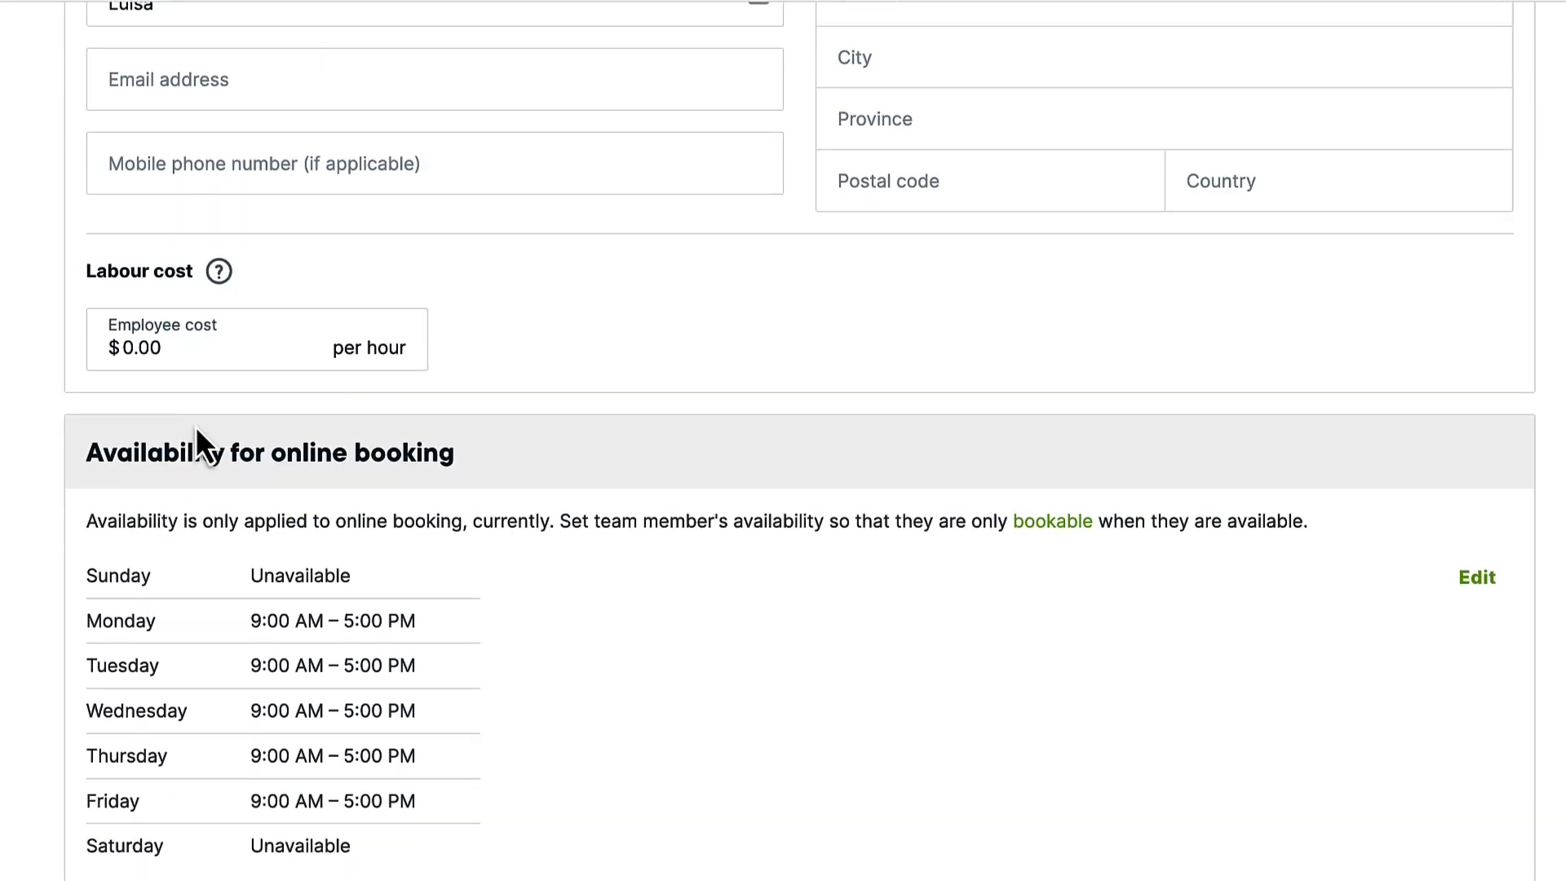
{"action": "mouse_move", "coordinate": [518, 452]}
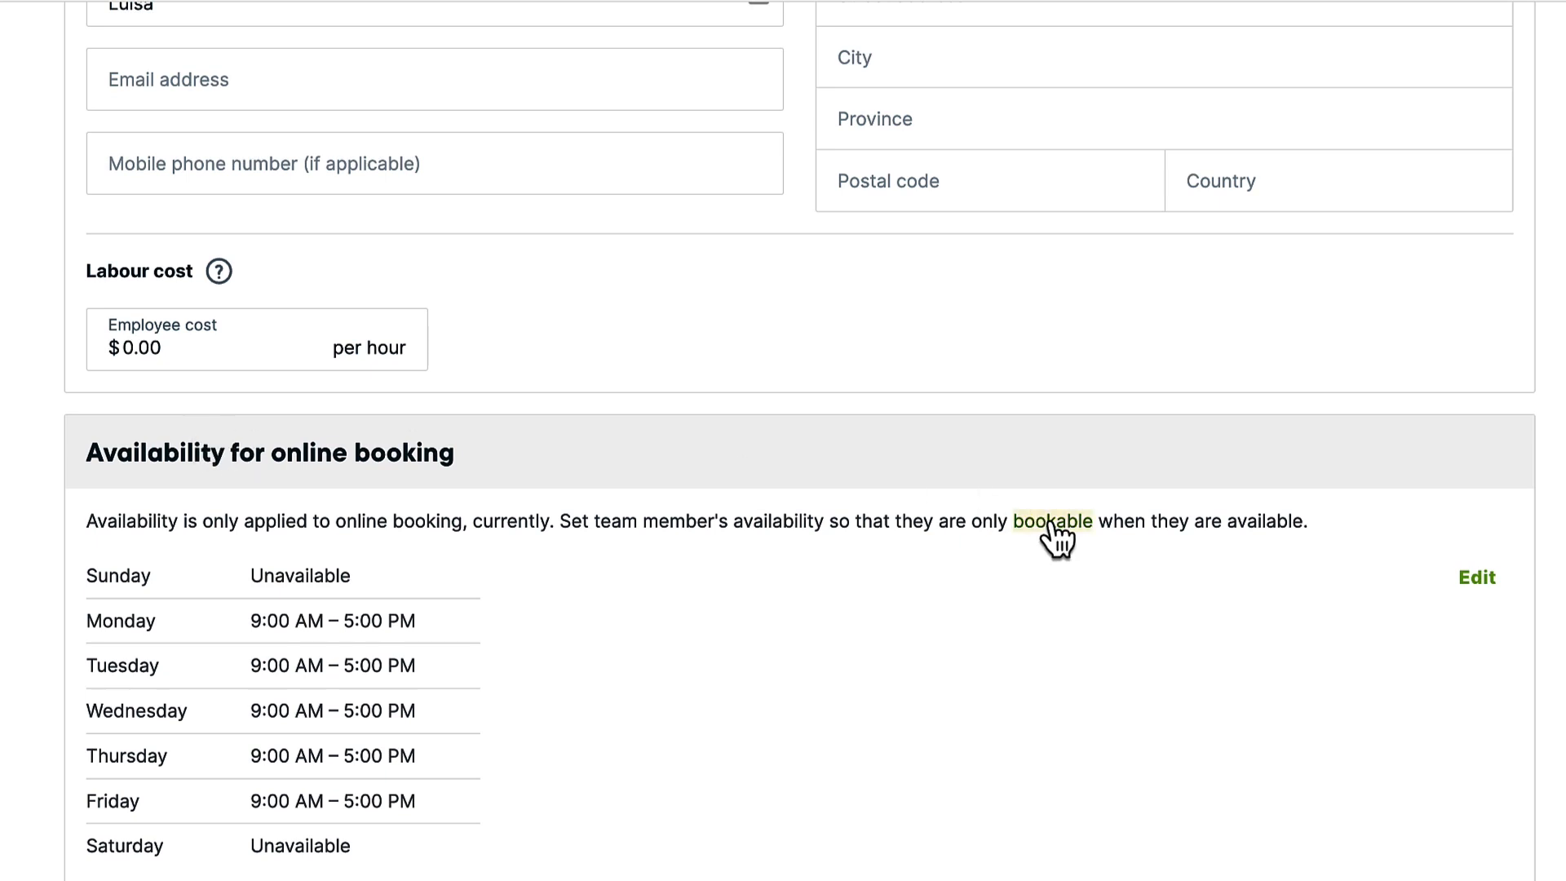
{"action": "left_click", "coordinate": [1051, 520]}
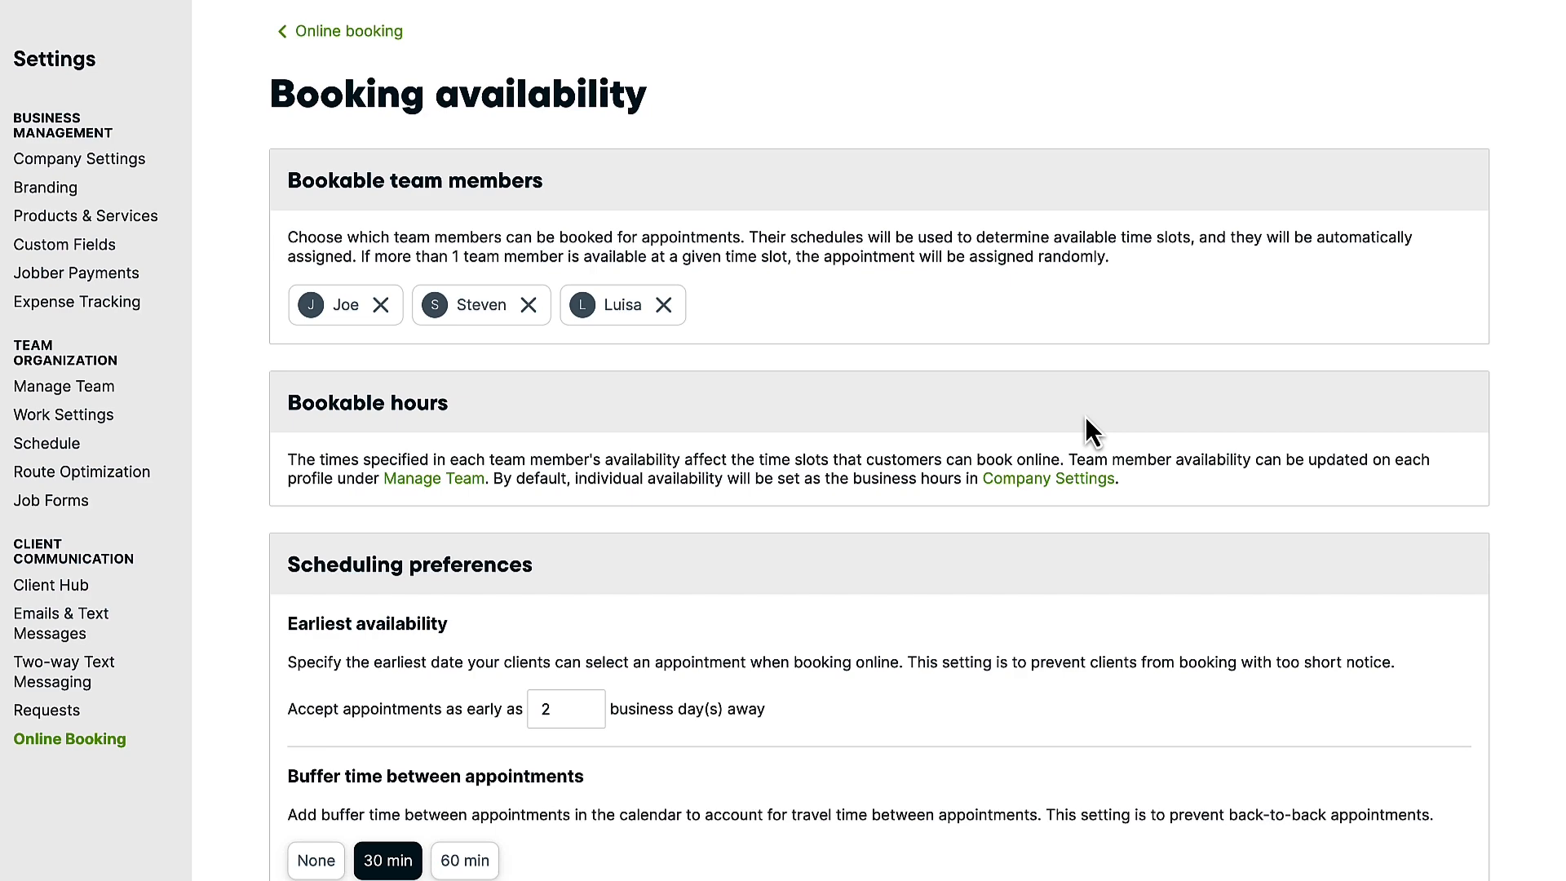
Step: Save the booking availability with Joe, Steven and Luisa bookable
{"action": "scroll", "scroll_direction": "down", "scroll_amount": 3}
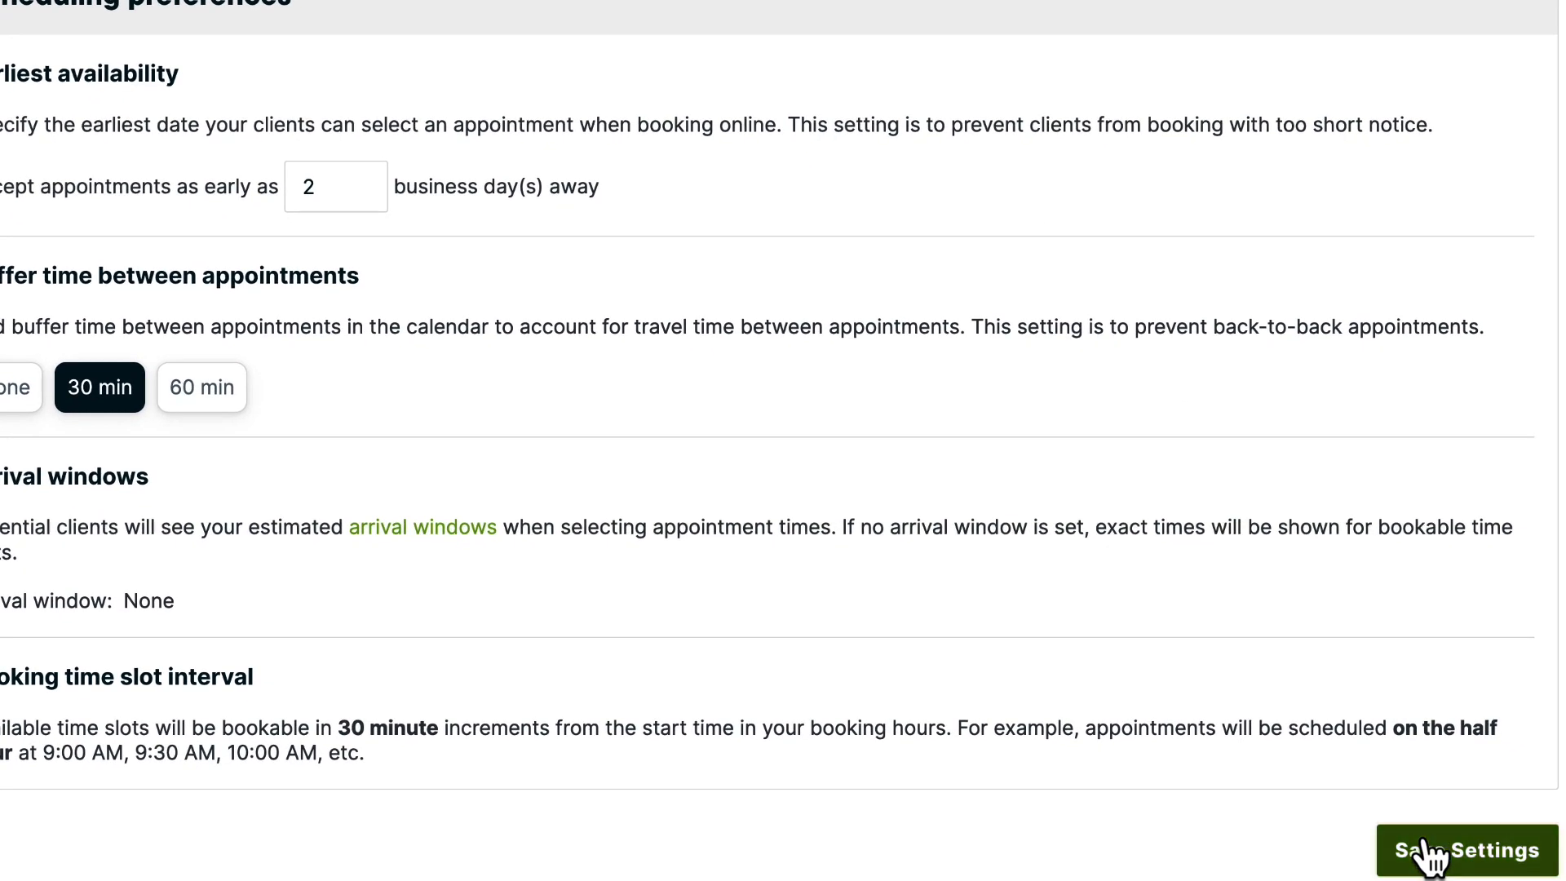
{"action": "left_click", "coordinate": [1468, 850]}
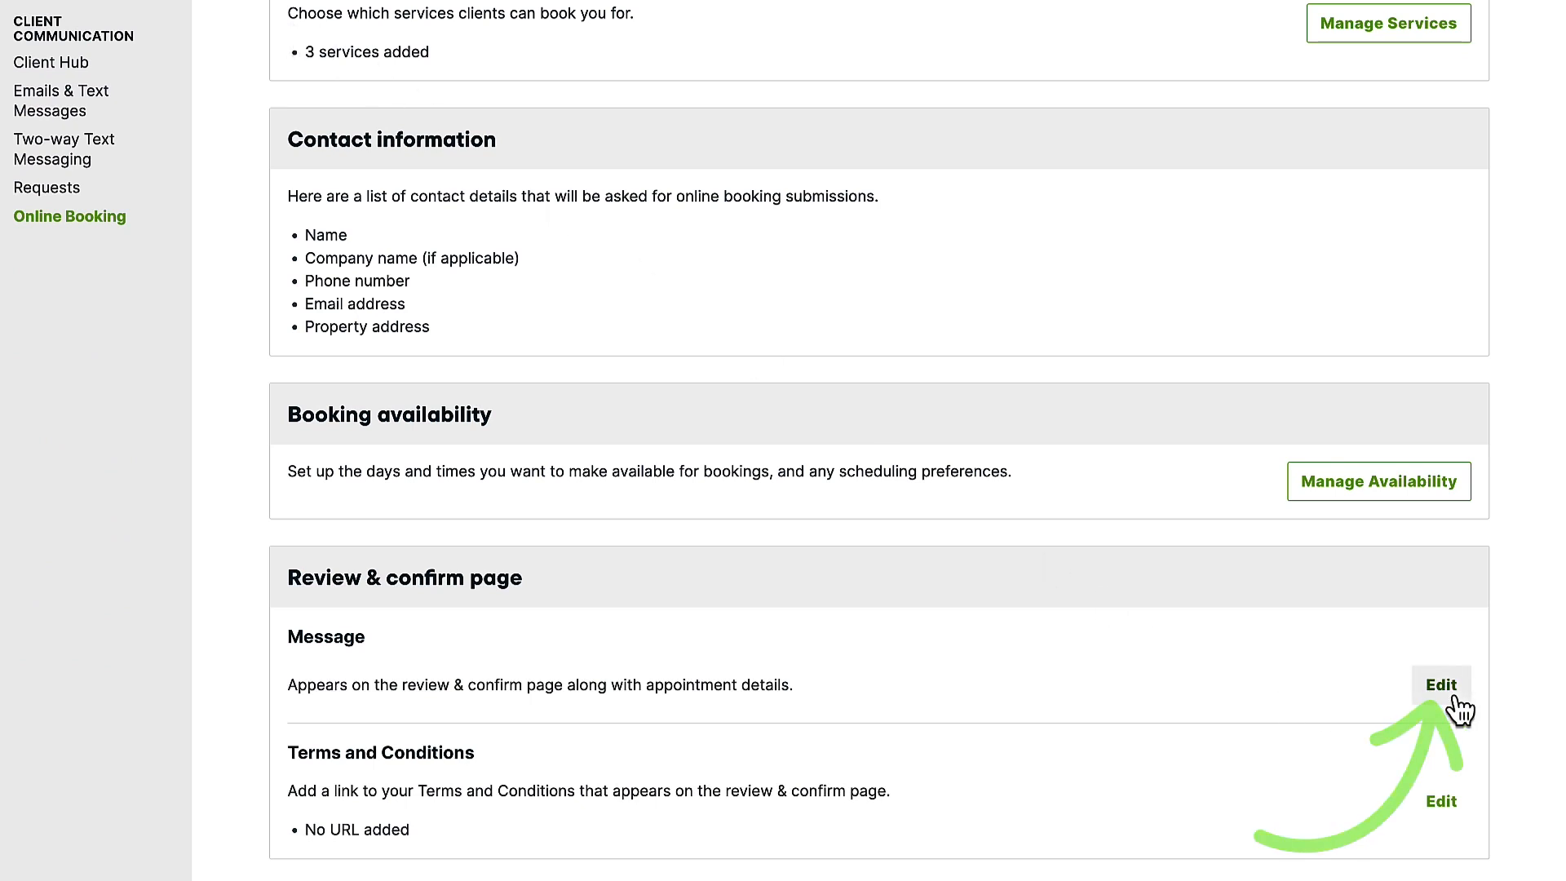
Step: Set the review page message to the 24-hour cancellation notice, save it, and preview the booking page
{"action": "left_click", "coordinate": [1439, 684]}
{"action": "type", "text": "Cancellations must made 24 hours ahead of appointment"}
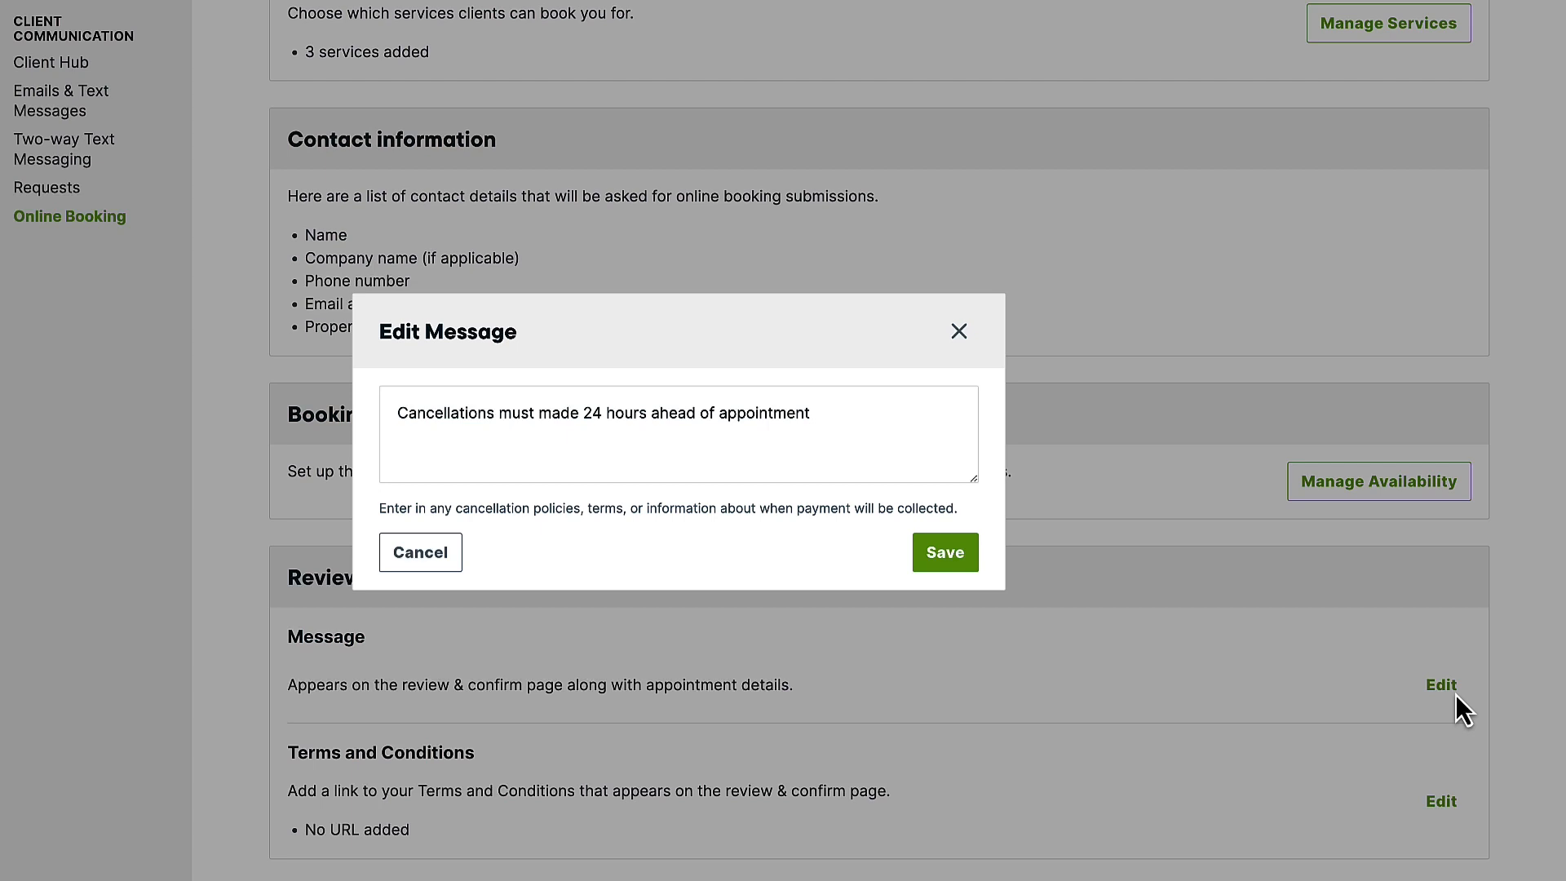
{"action": "mouse_move", "coordinate": [1043, 587]}
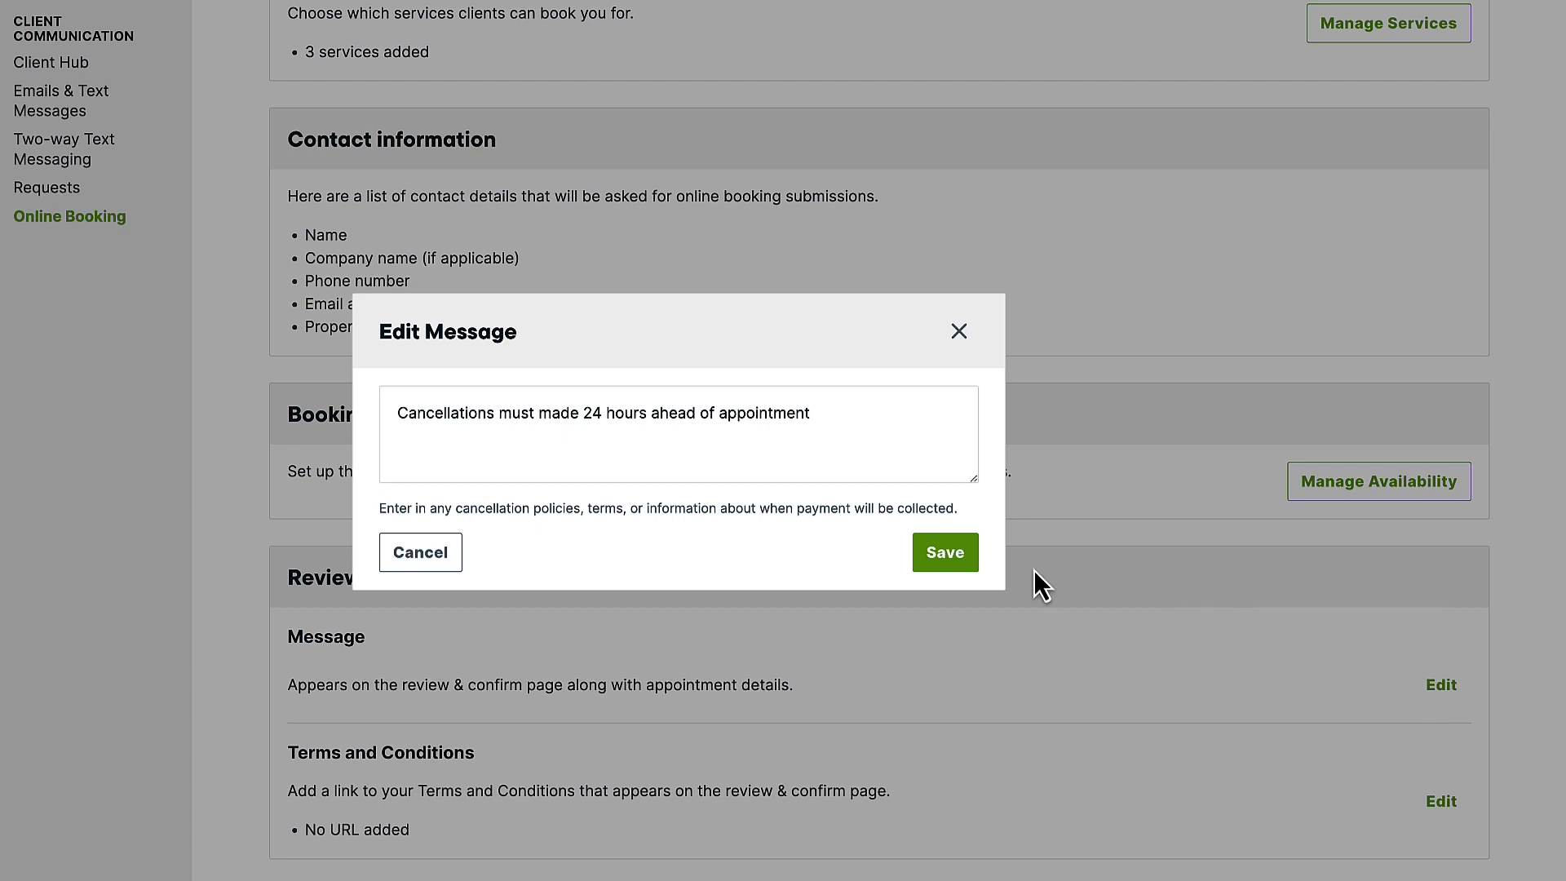
{"action": "left_click", "coordinate": [943, 553]}
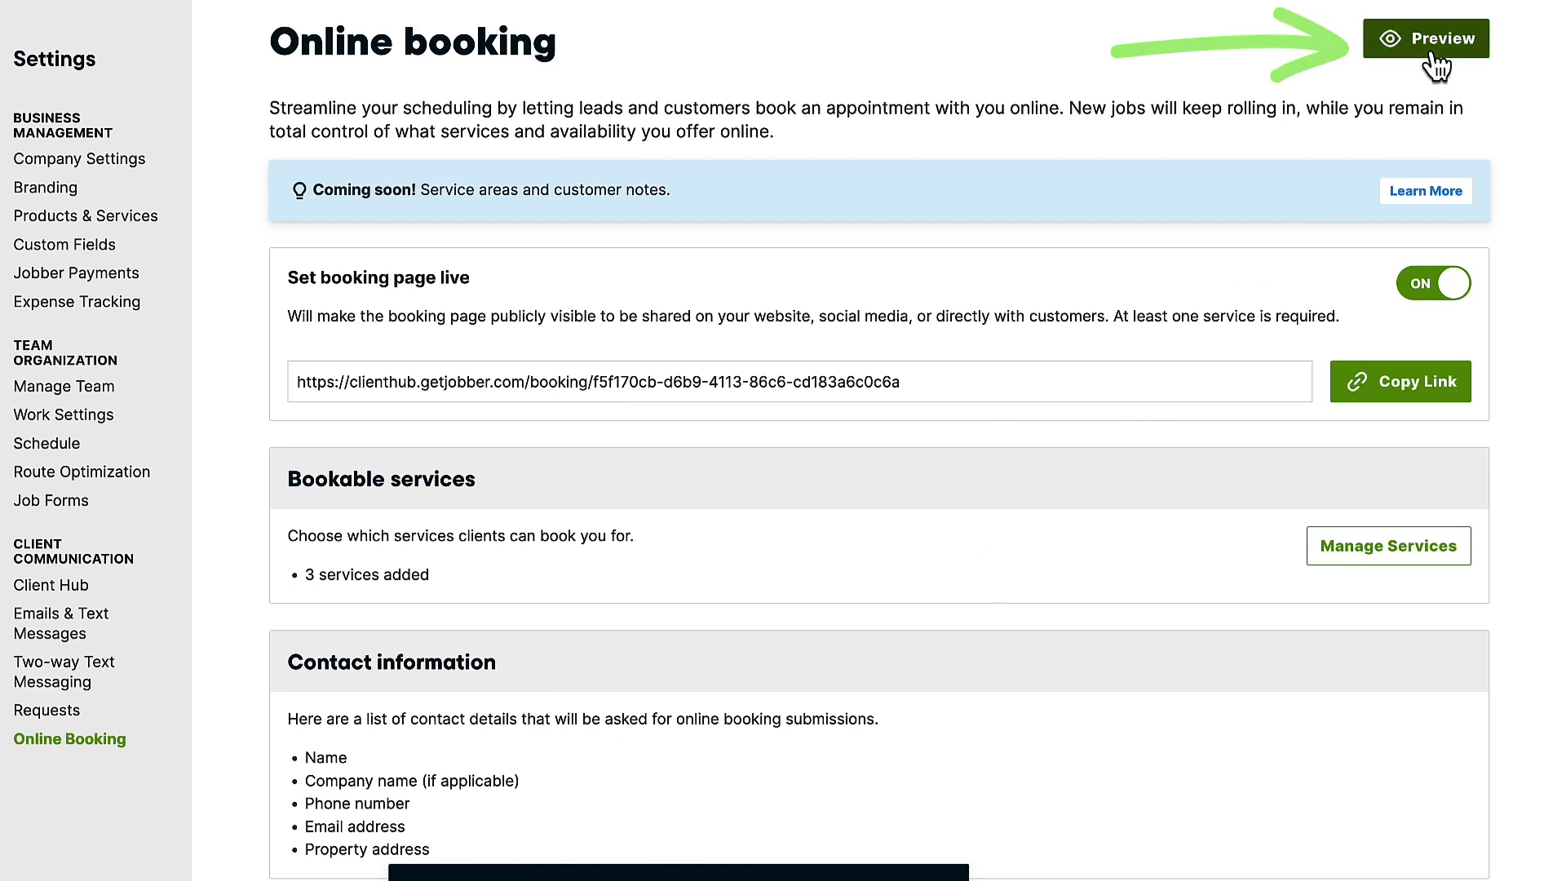
{"action": "left_click", "coordinate": [1426, 37]}
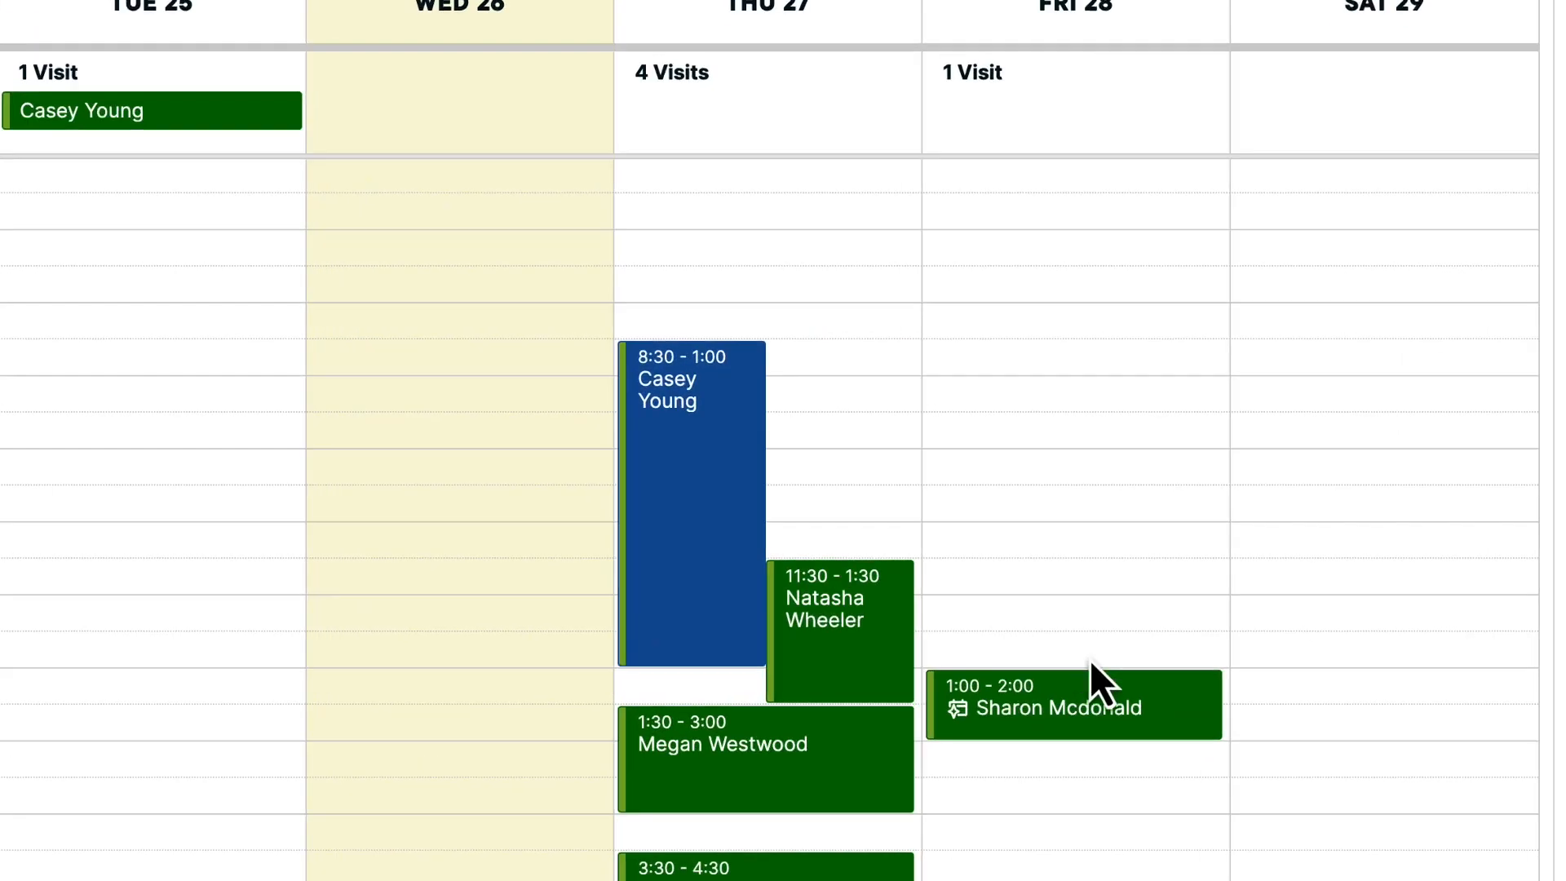
Step: Show details of the Friday Jul 28, 1:00–2:00 PM visit on the schedule
{"action": "left_click", "coordinate": [1074, 703]}
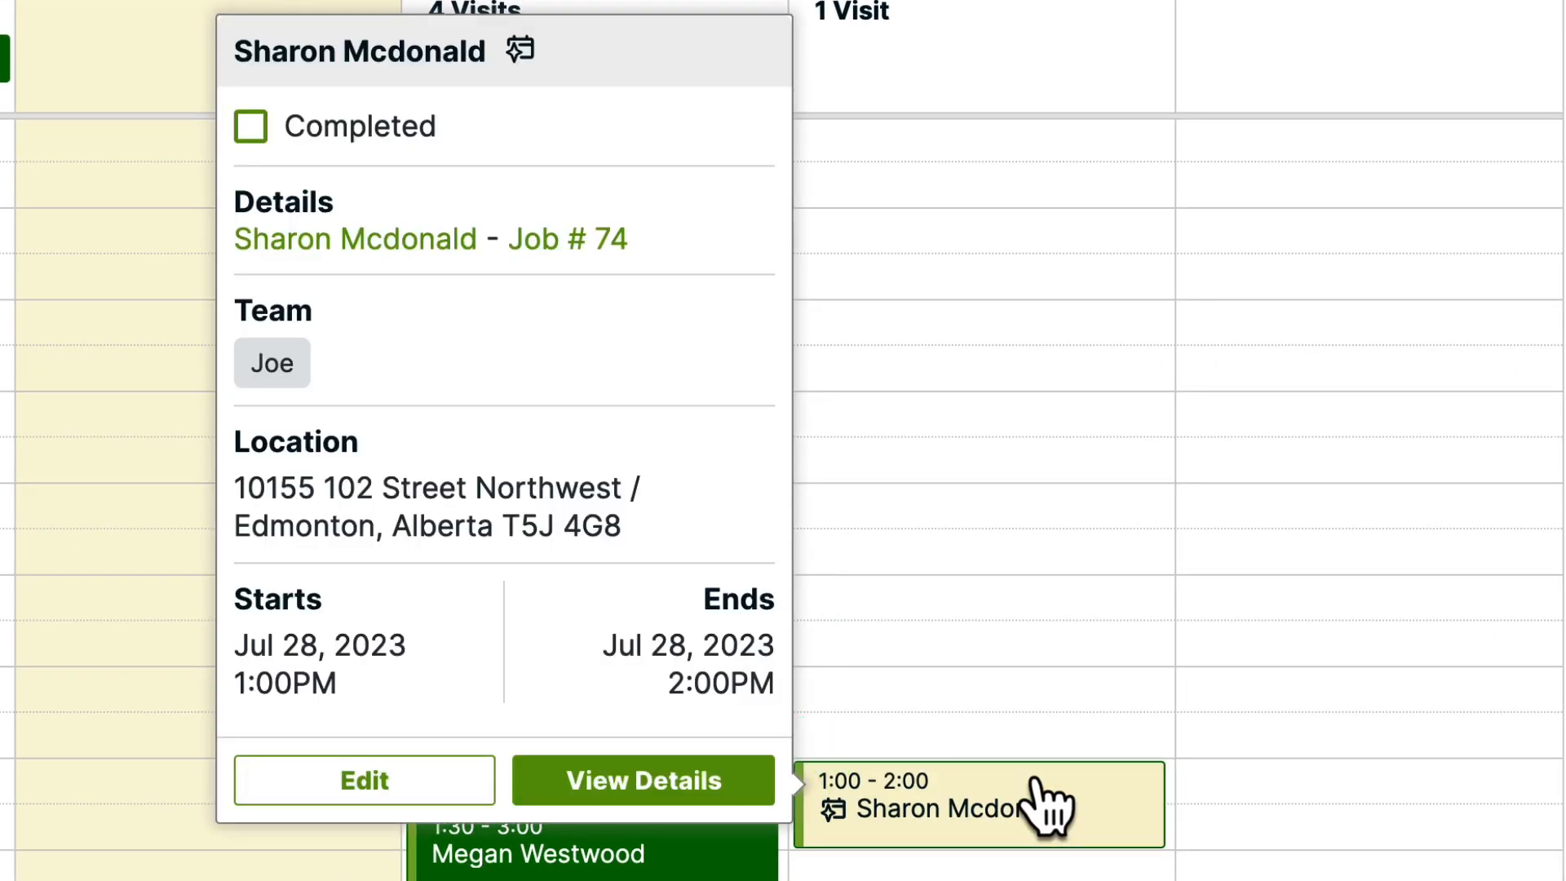